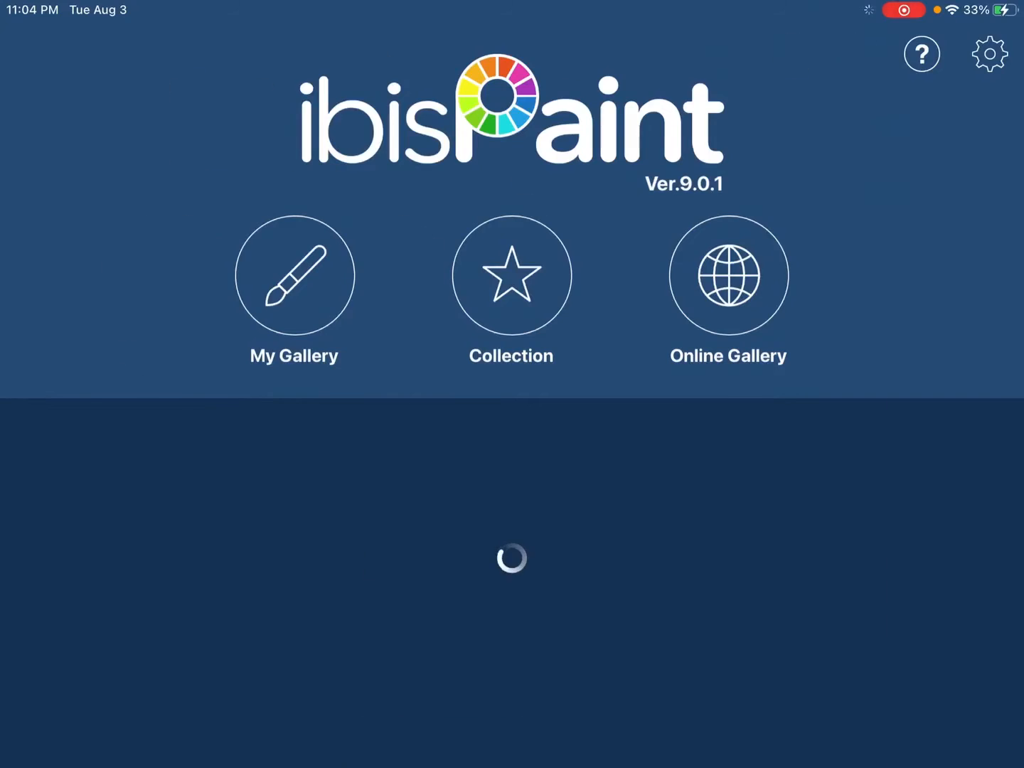
Open My Gallery and scroll through the saved plush and drawing artwork thumbnails.
click(294, 276)
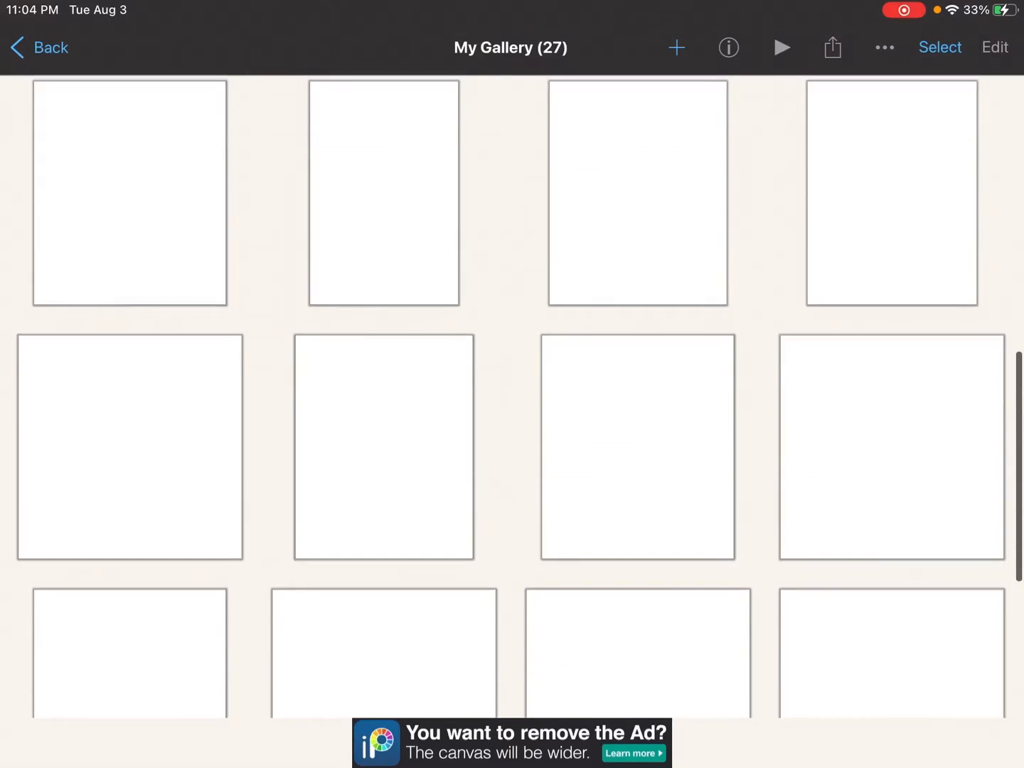
scroll(down, 3)
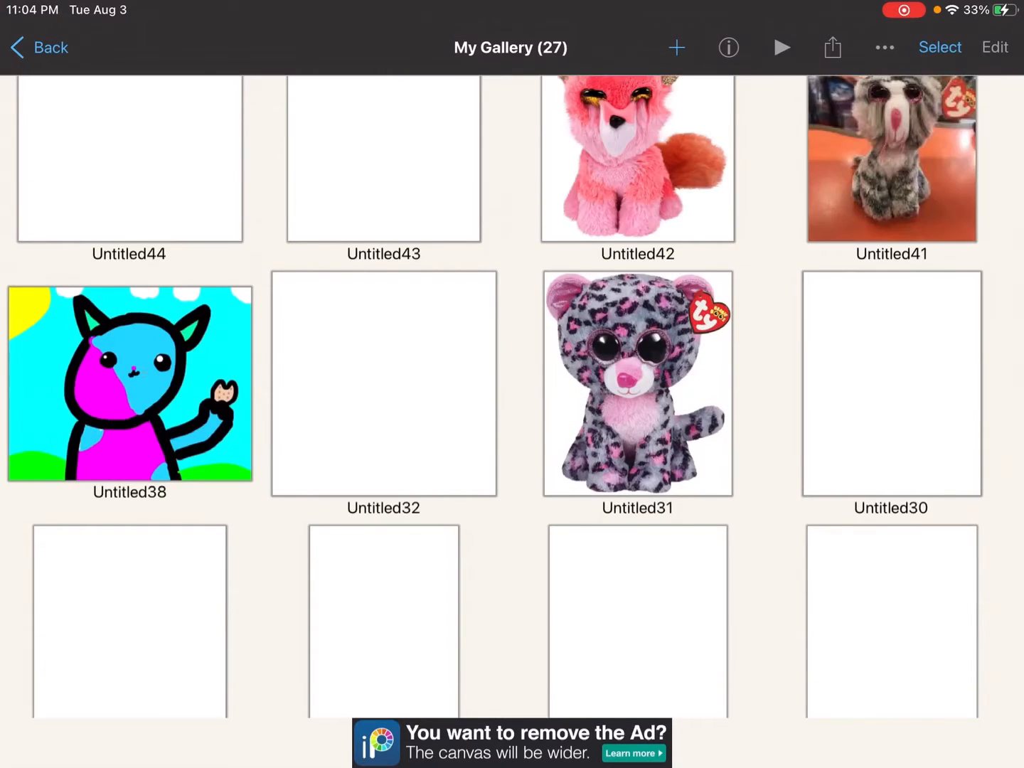
scroll(down, 3)
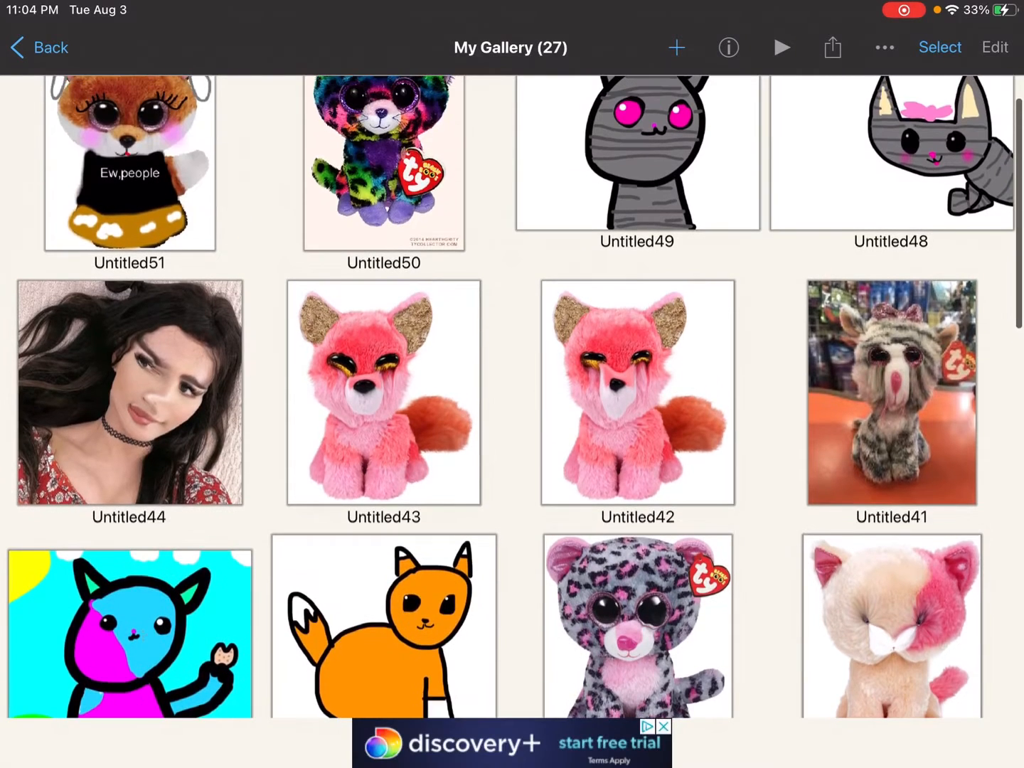
scroll(down, 3)
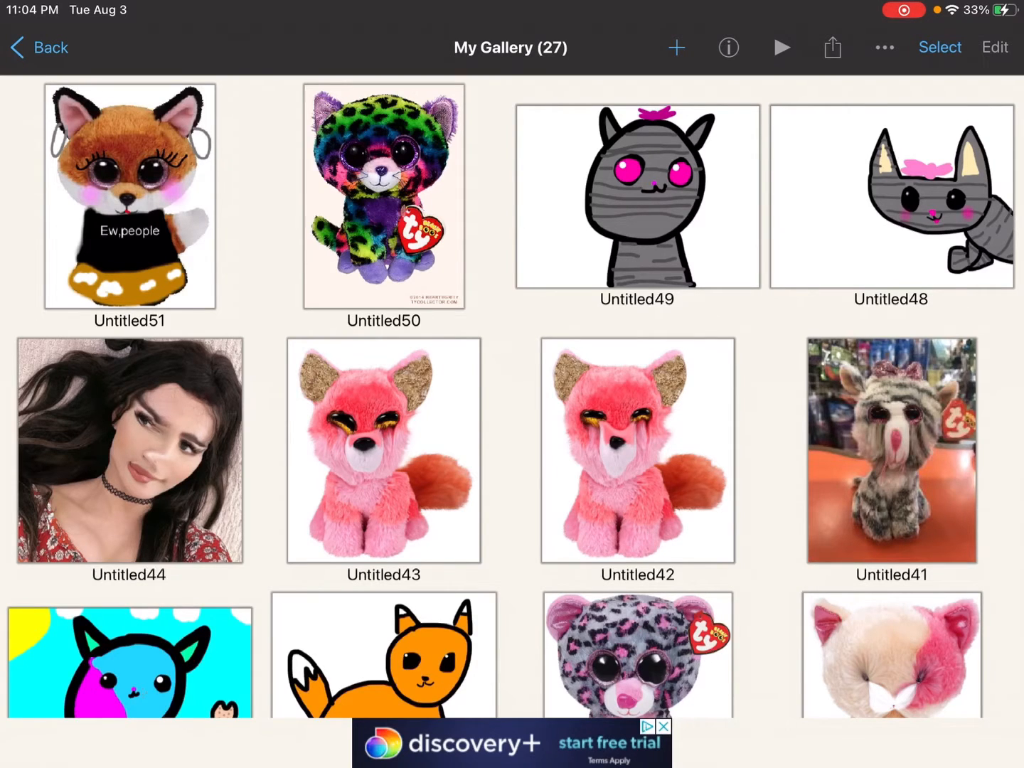
click(675, 46)
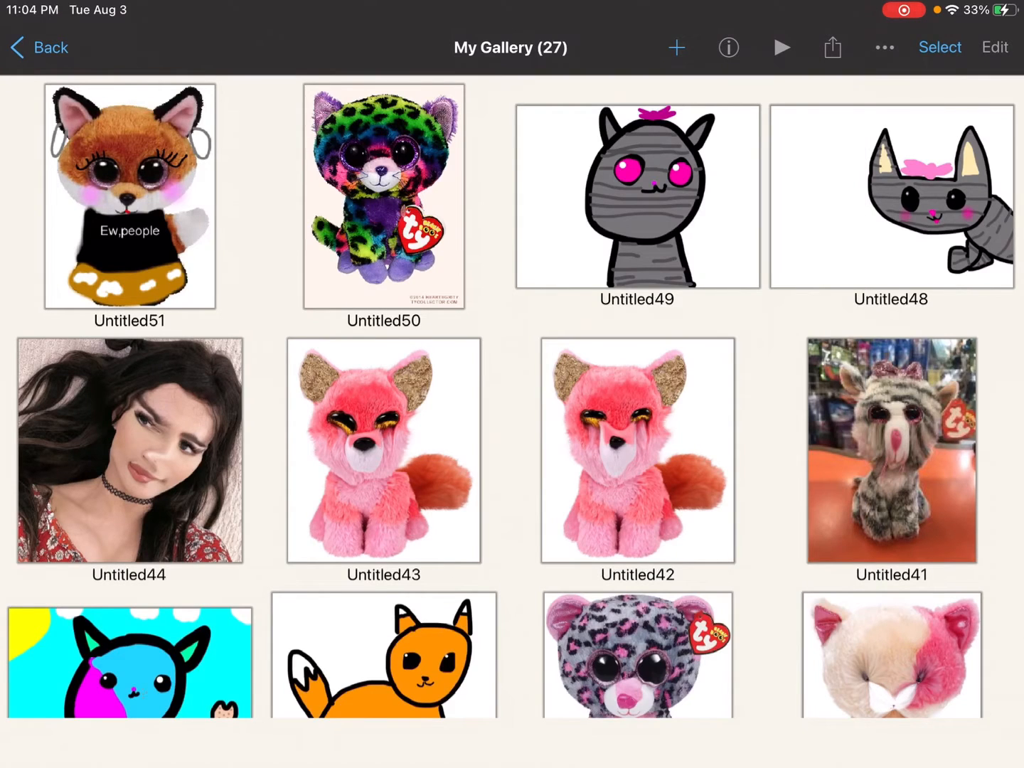
Import the teal chevron plush fox photo from the Photos library as a new canvas.
click(675, 46)
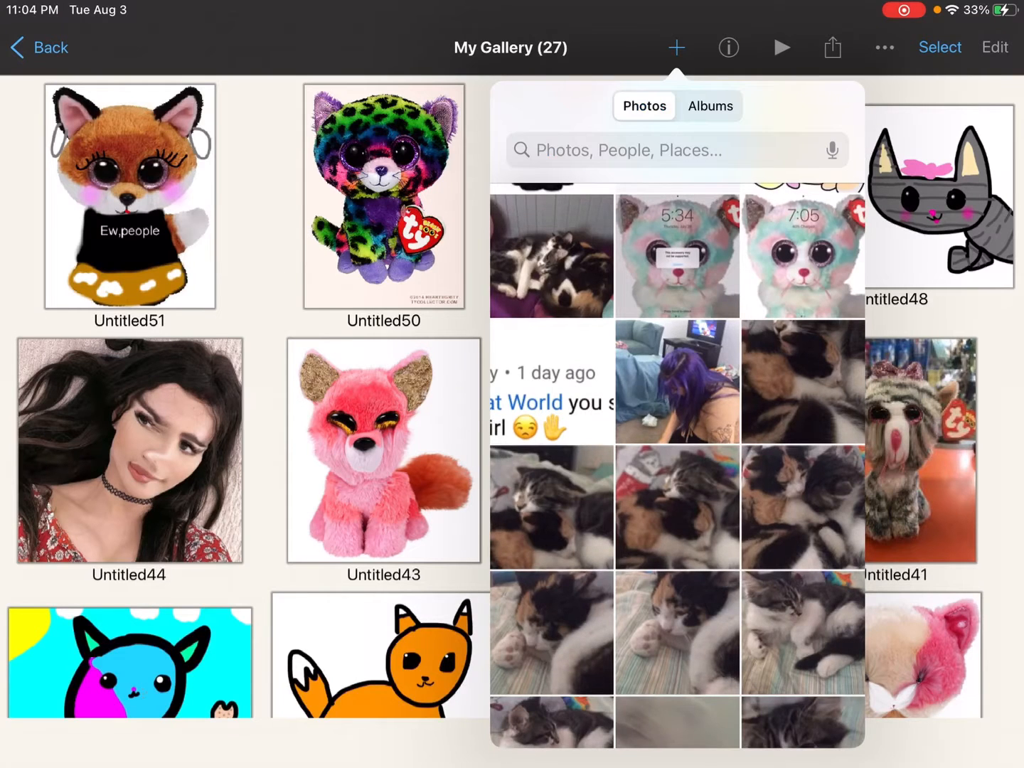
scroll(down, 3)
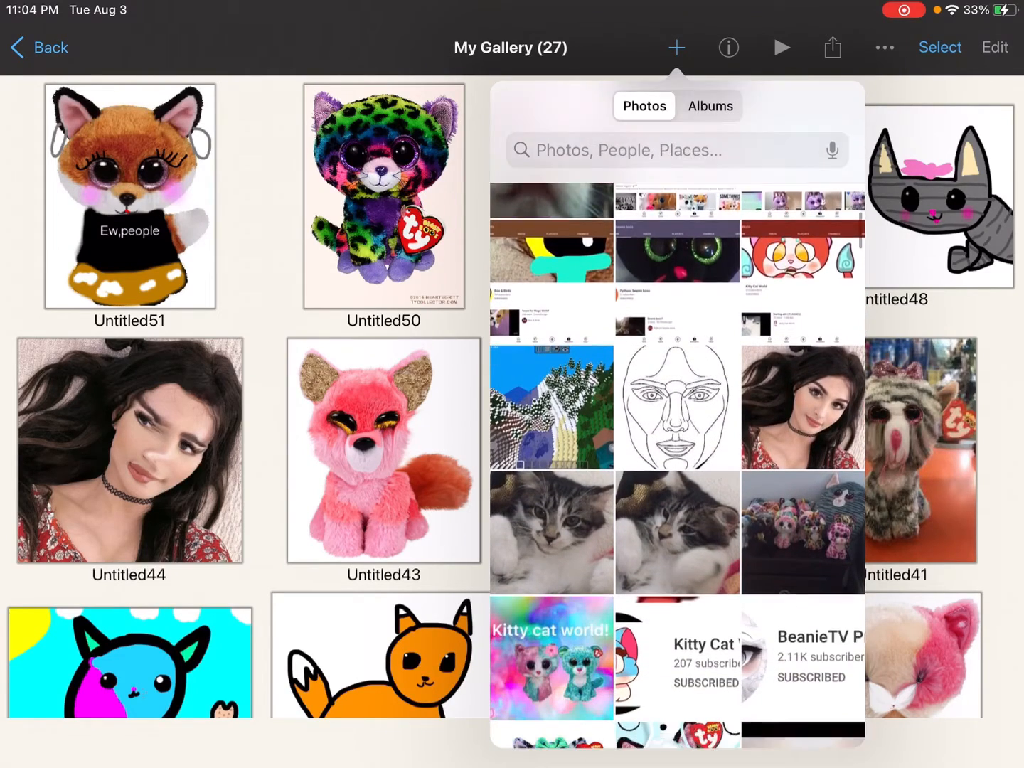
scroll(down, 3)
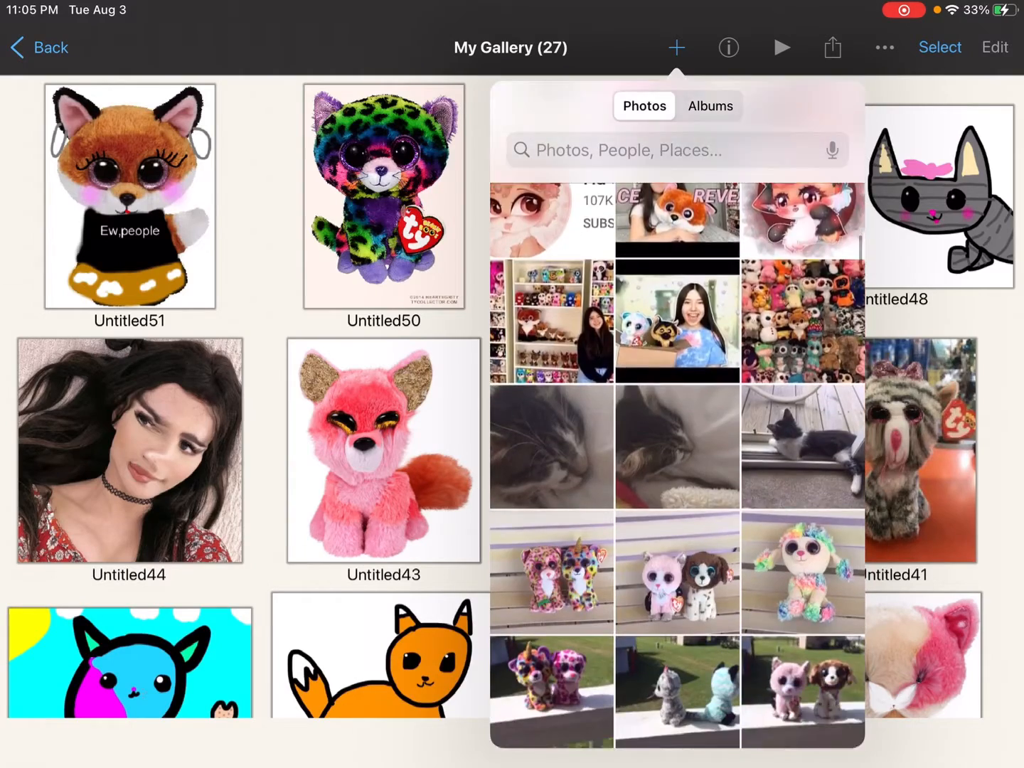
scroll(down, 3)
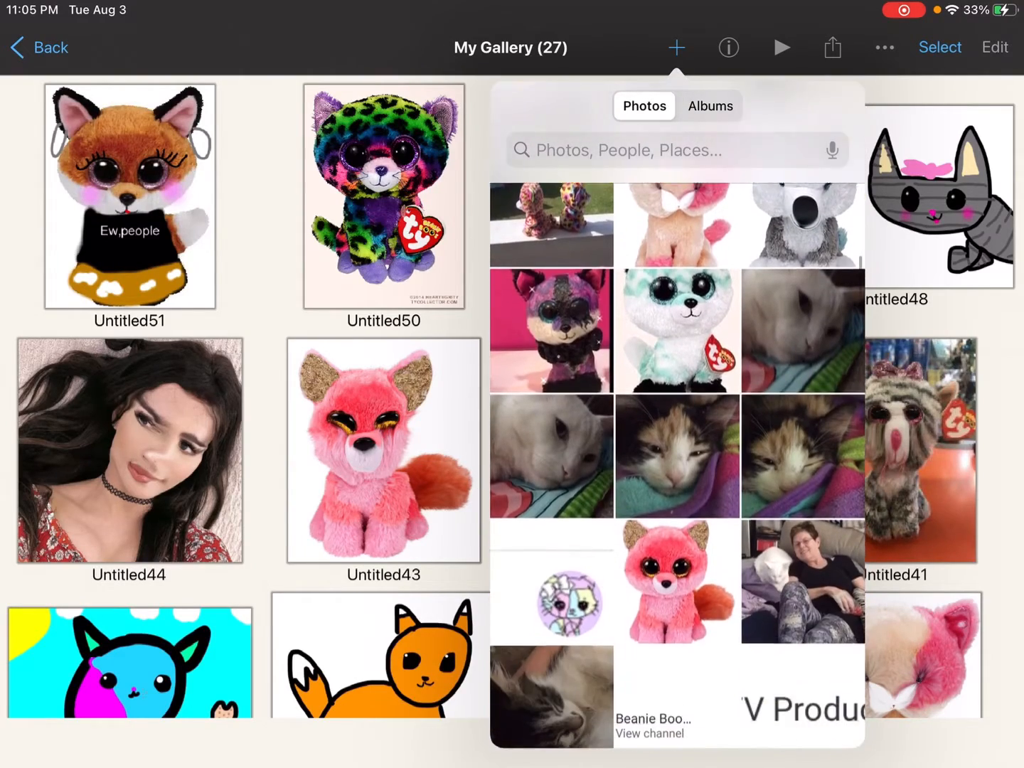
scroll(down, 3)
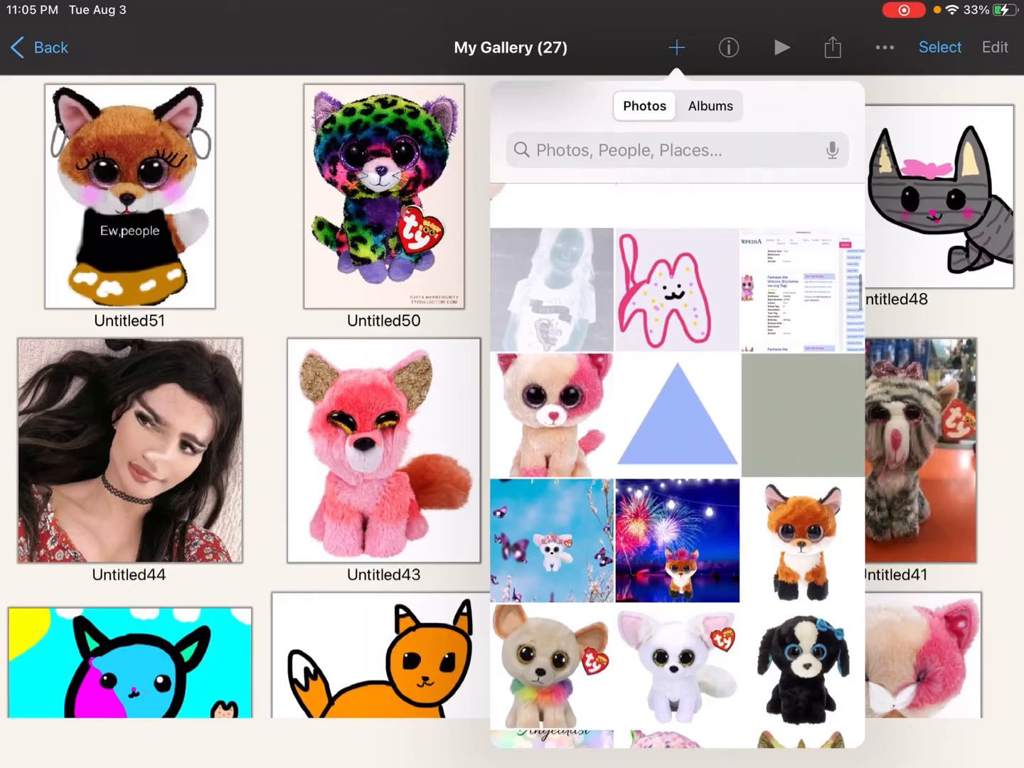
scroll(down, 3)
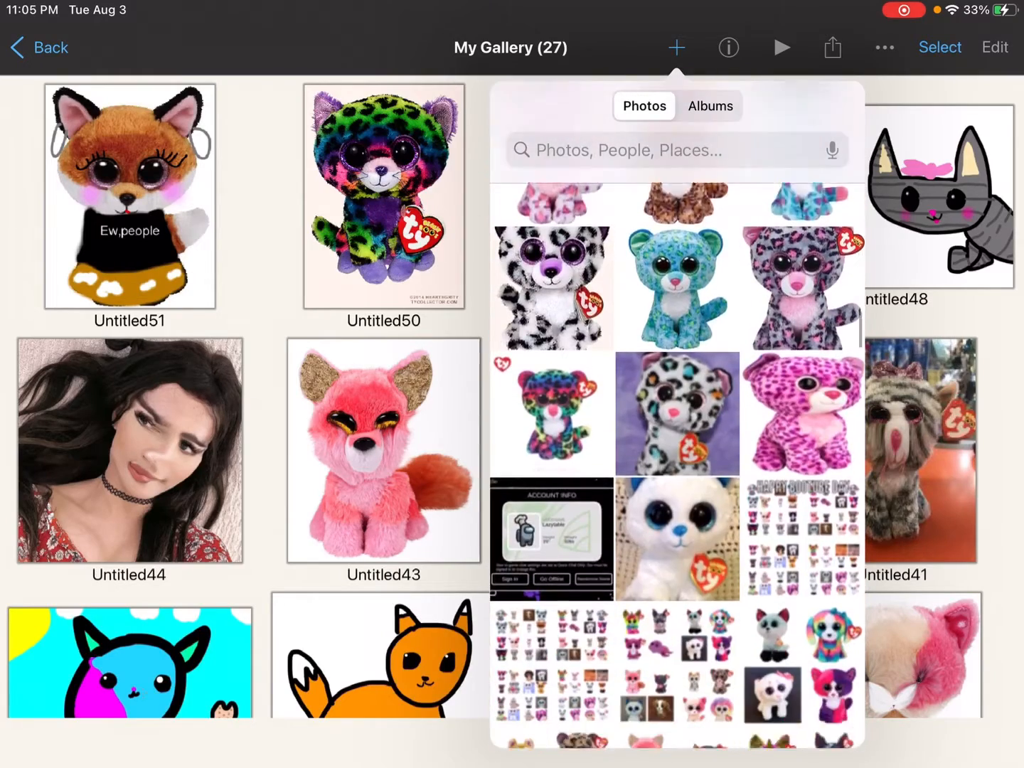
scroll(down, 3)
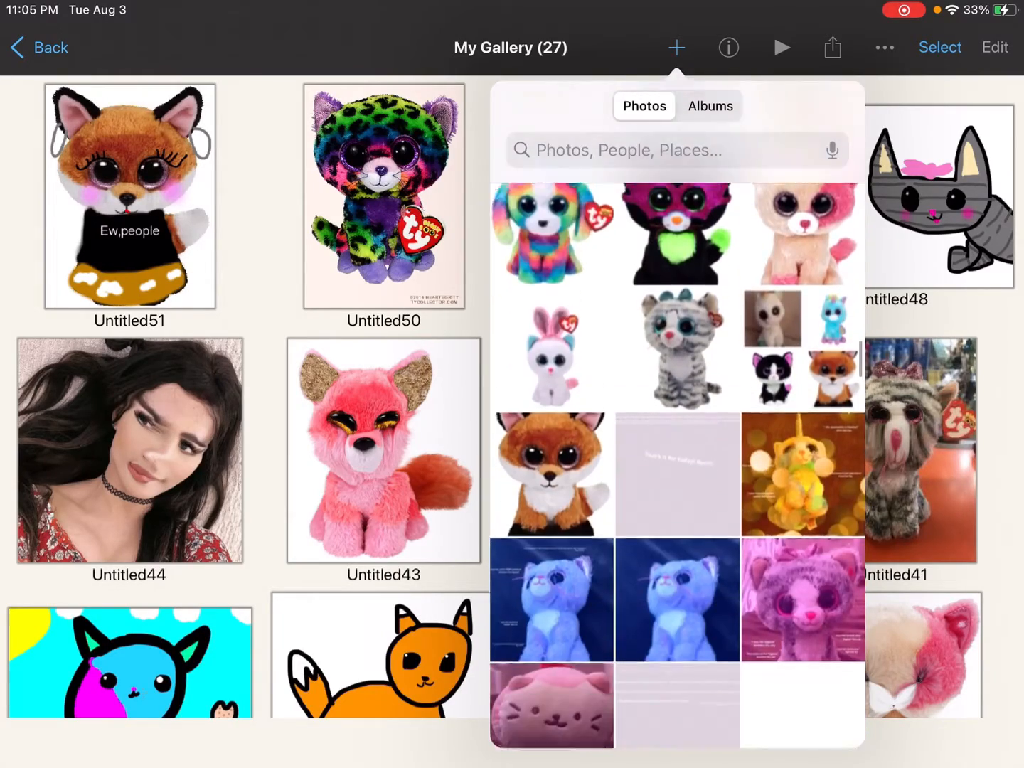
scroll(down, 3)
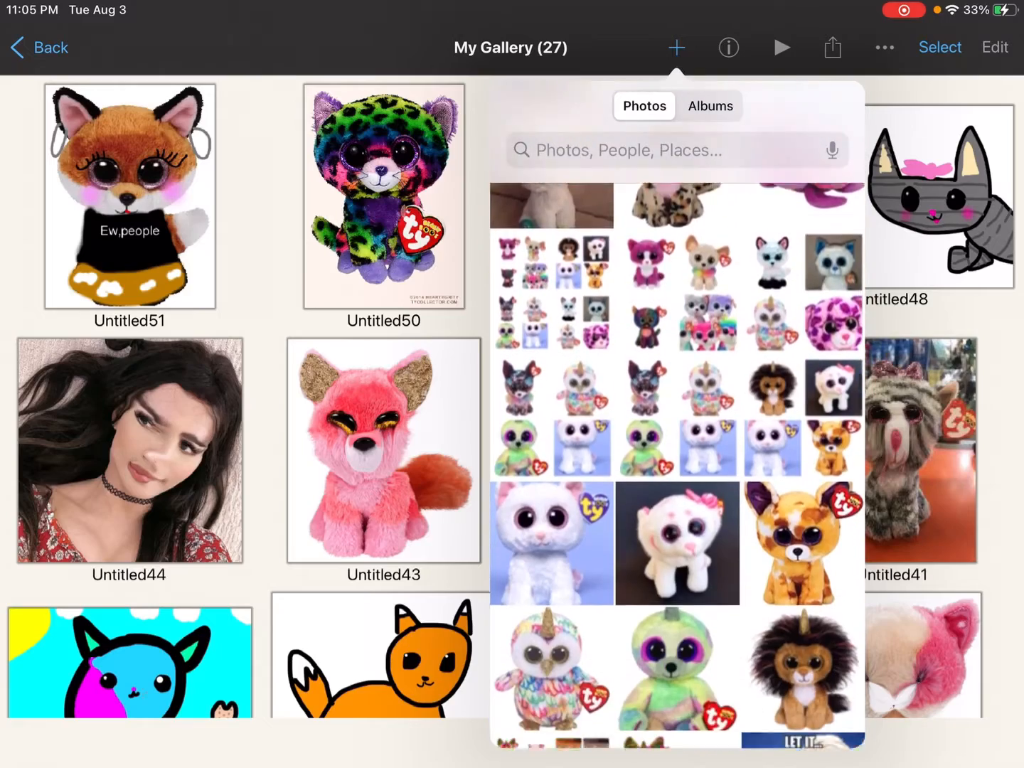
scroll(down, 3)
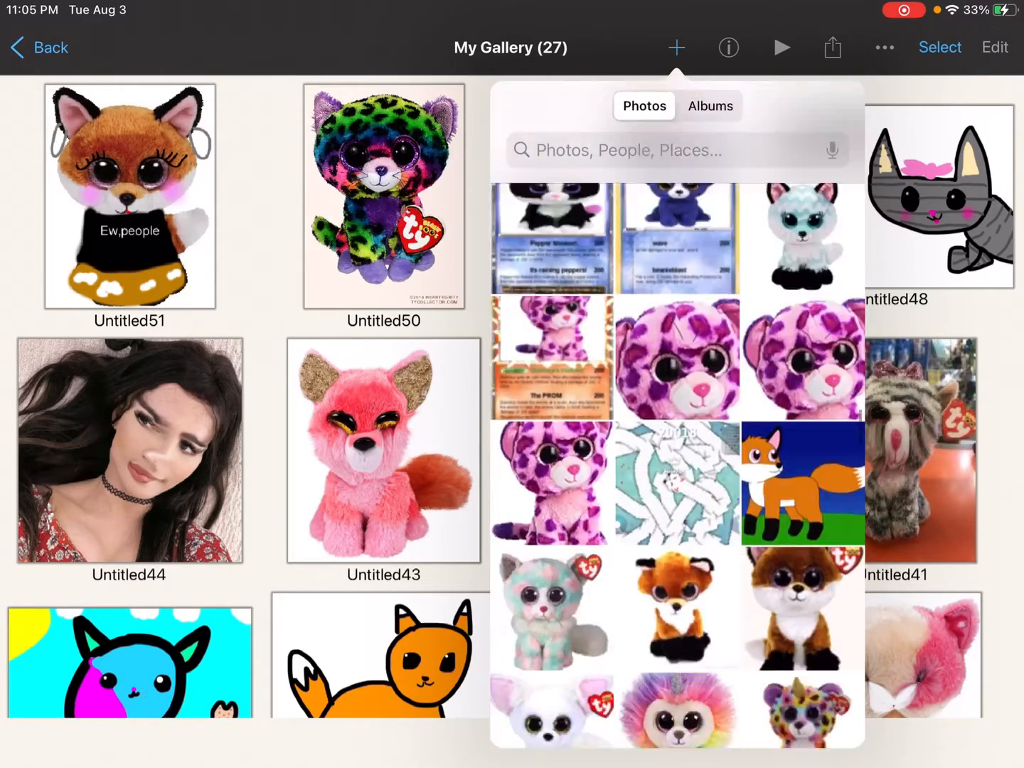
scroll(down, 3)
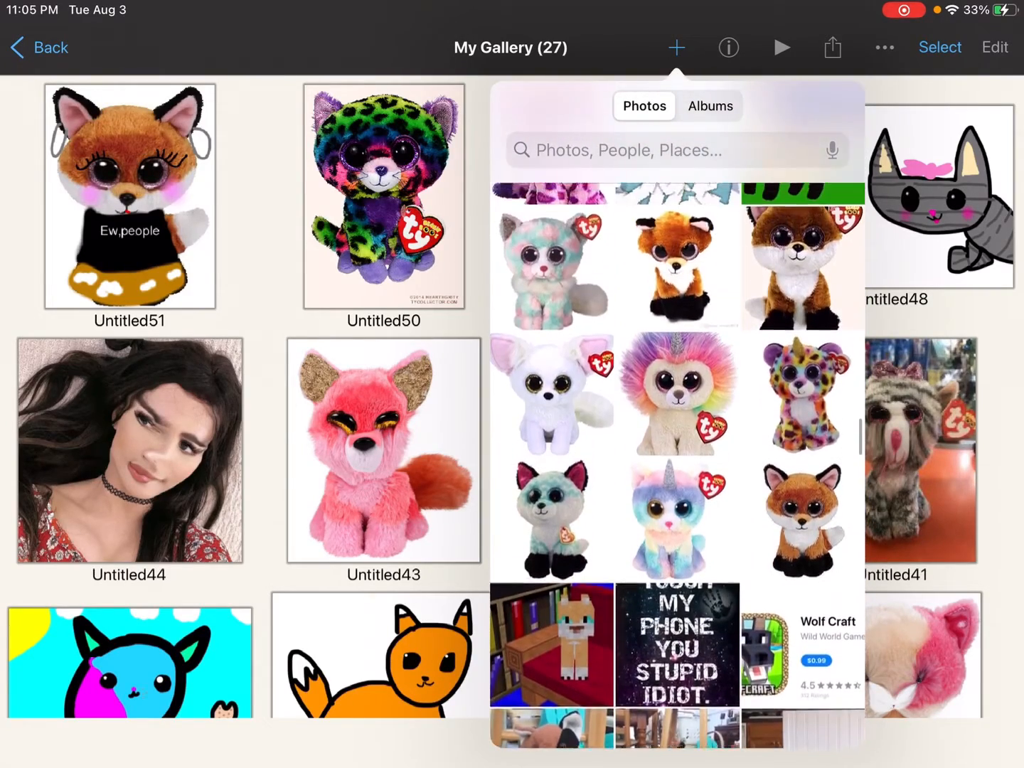
scroll(down, 3)
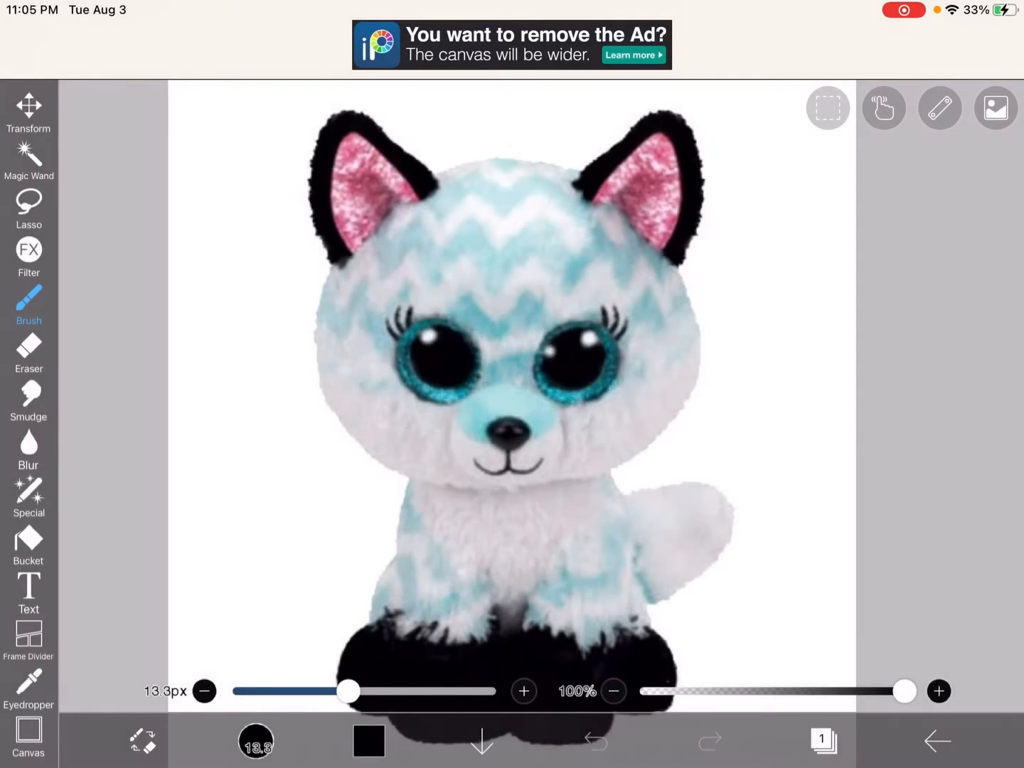
Import the perfect-face line template as a layer and fit it over the fox's face.
click(823, 740)
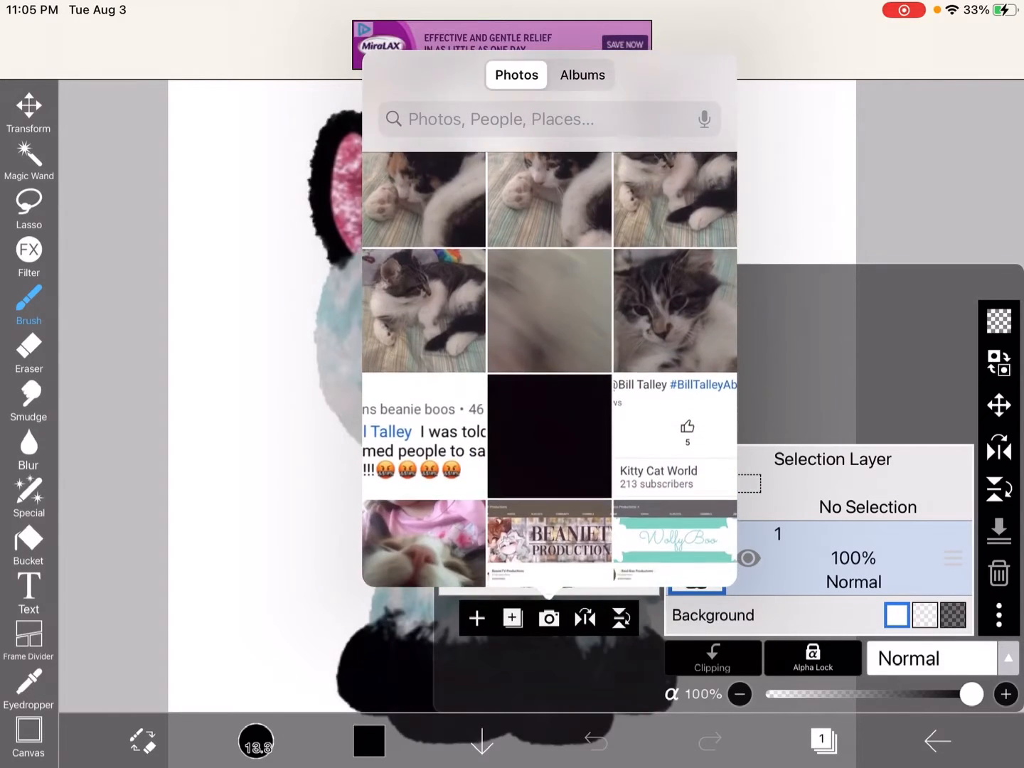
scroll(down, 3)
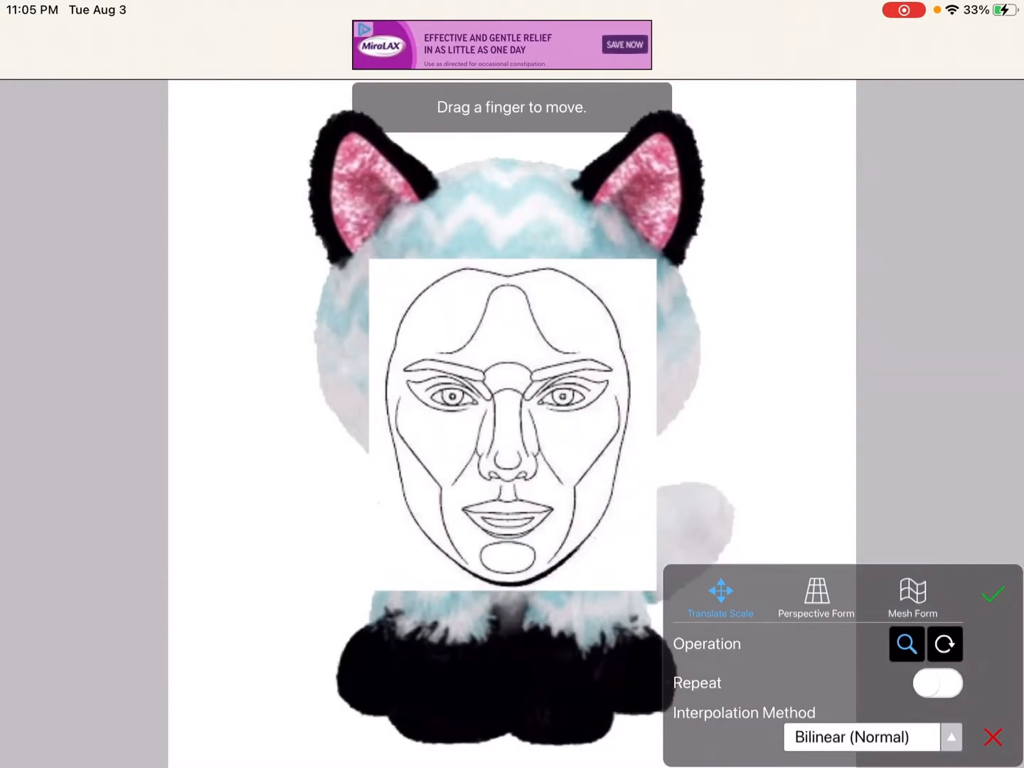
drag(512, 426, 512, 334)
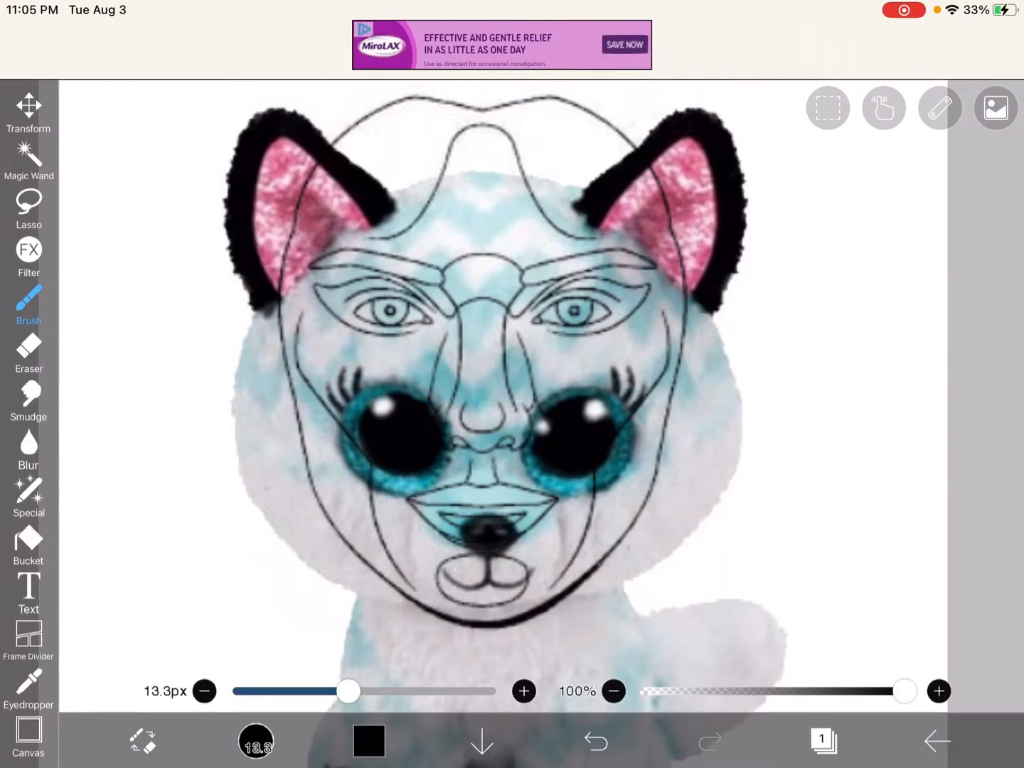
Use a large push-mode Liquify Pen to warp the fox's head fur and ears toward the template.
click(28, 498)
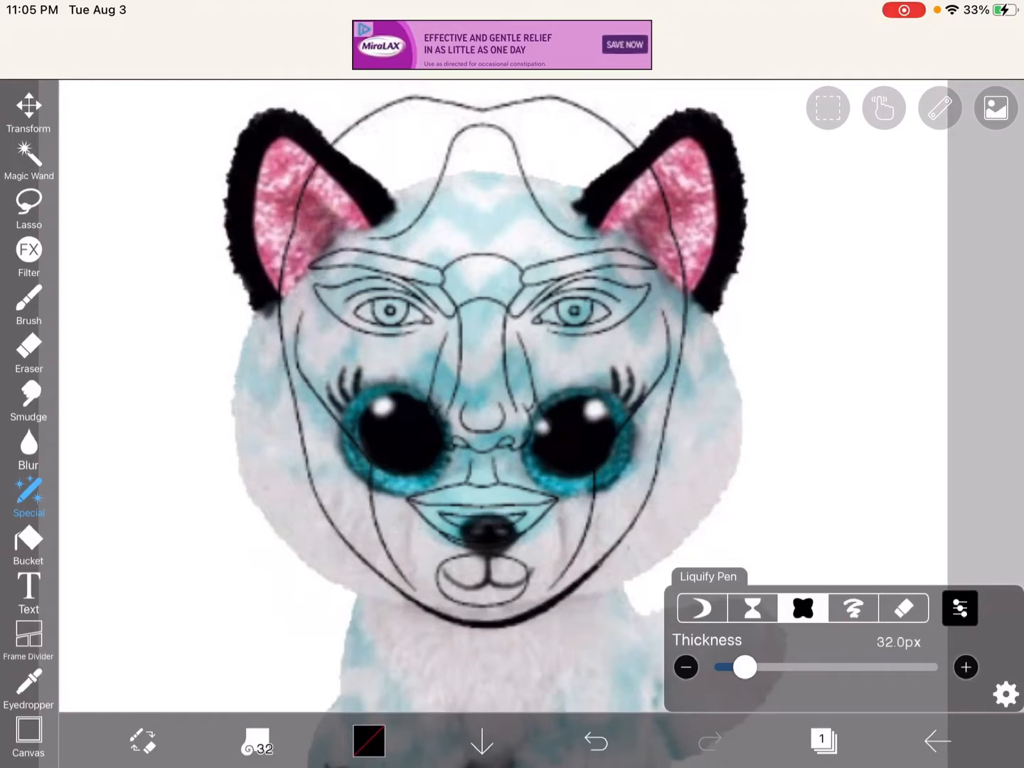
click(699, 607)
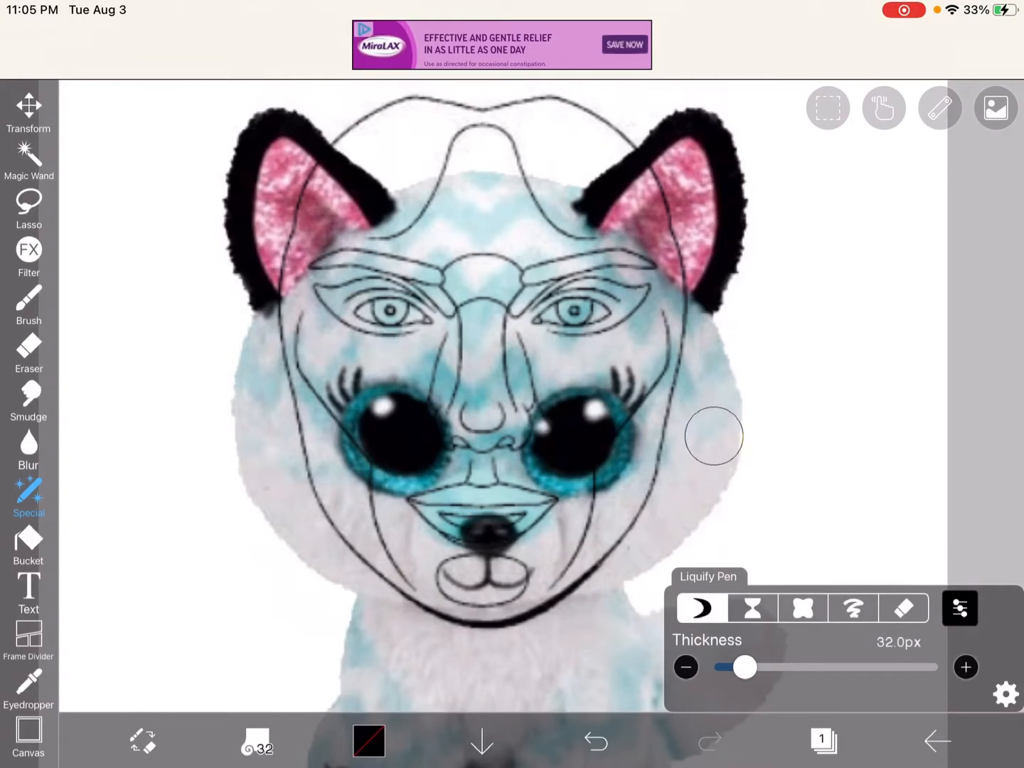
drag(745, 667, 775, 667)
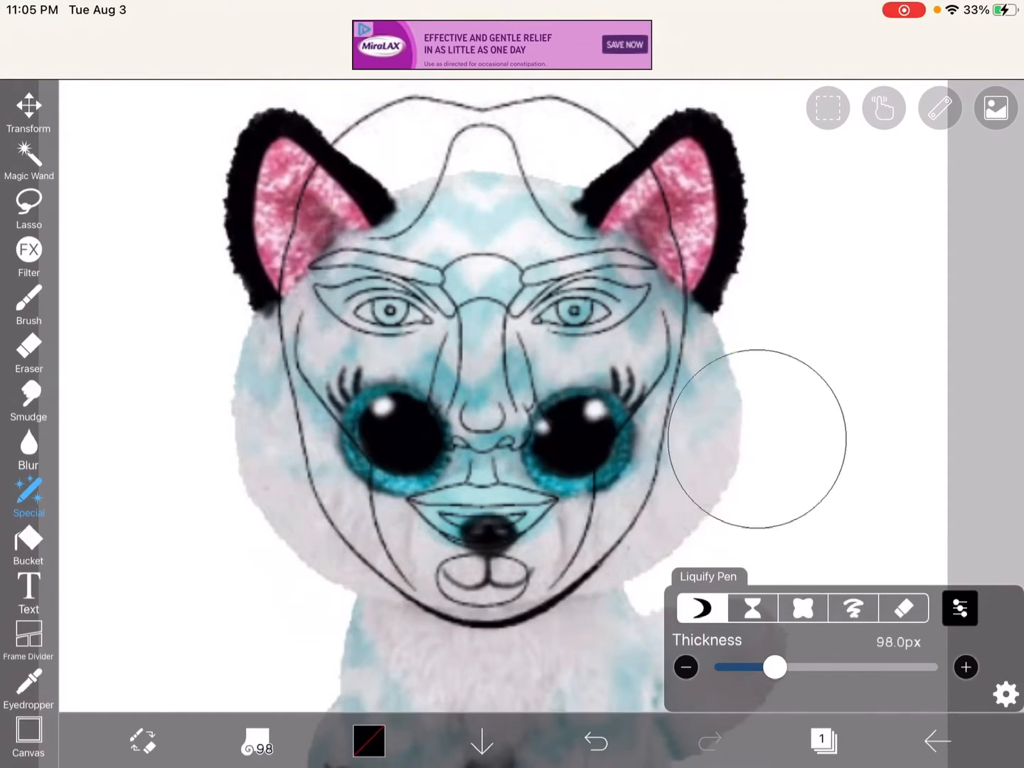
drag(757, 434, 661, 522)
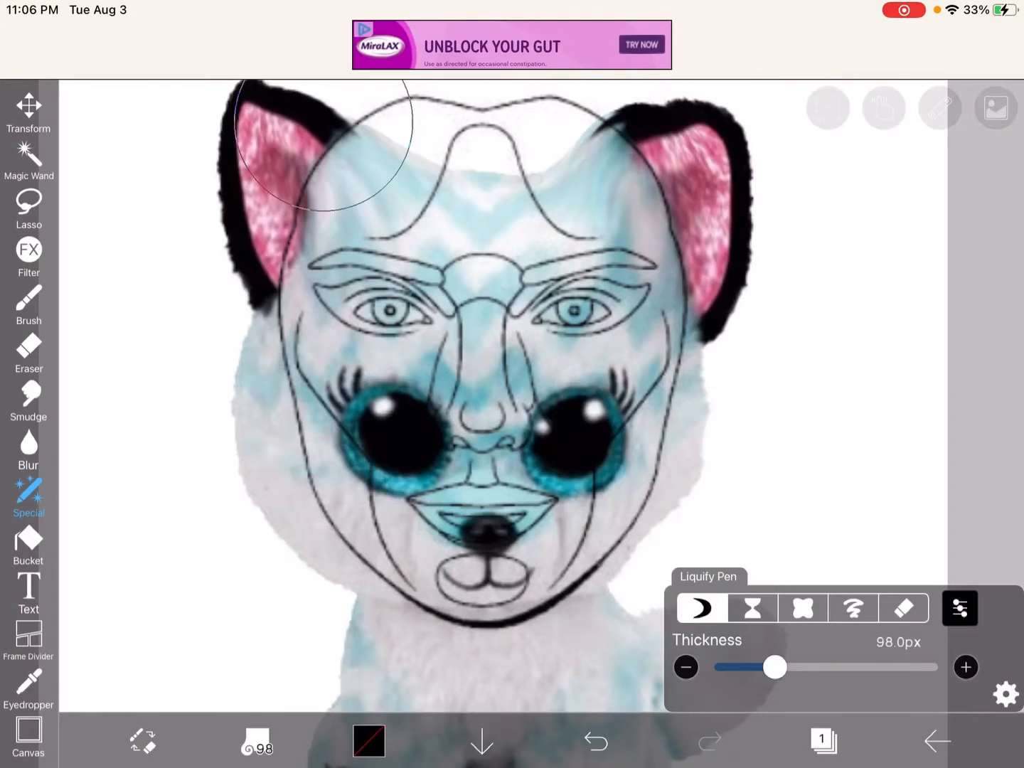
drag(320, 149, 484, 213)
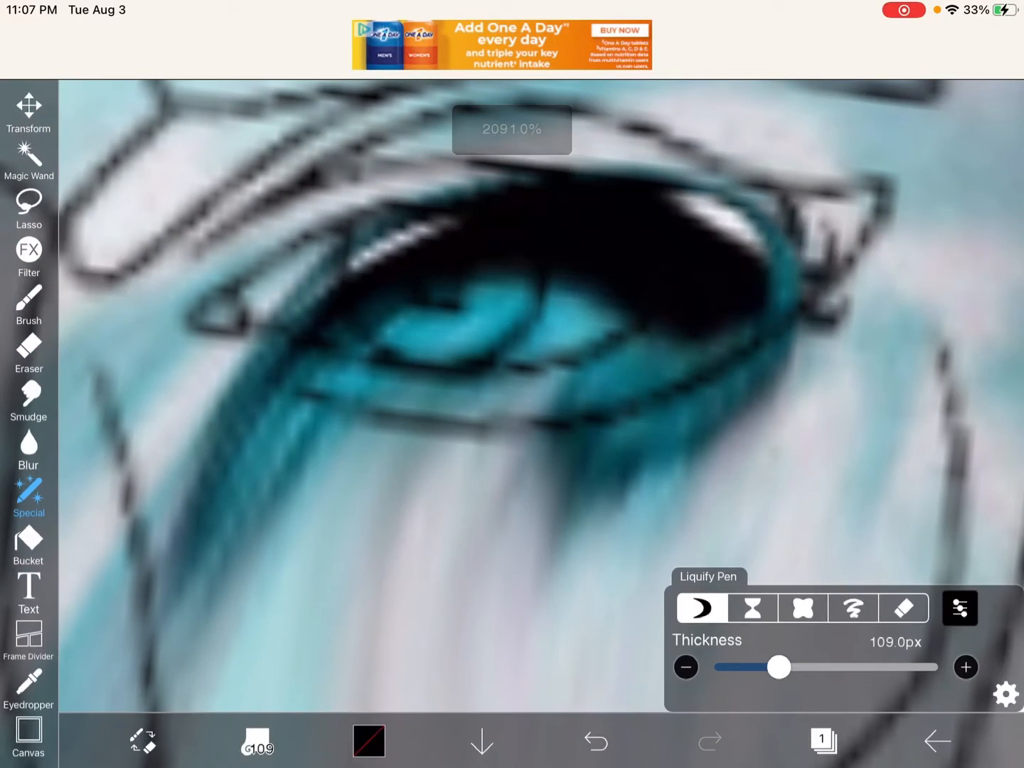
Pinch the fox's eye toward the template's eye outline and return to push mode.
drag(777, 667, 747, 667)
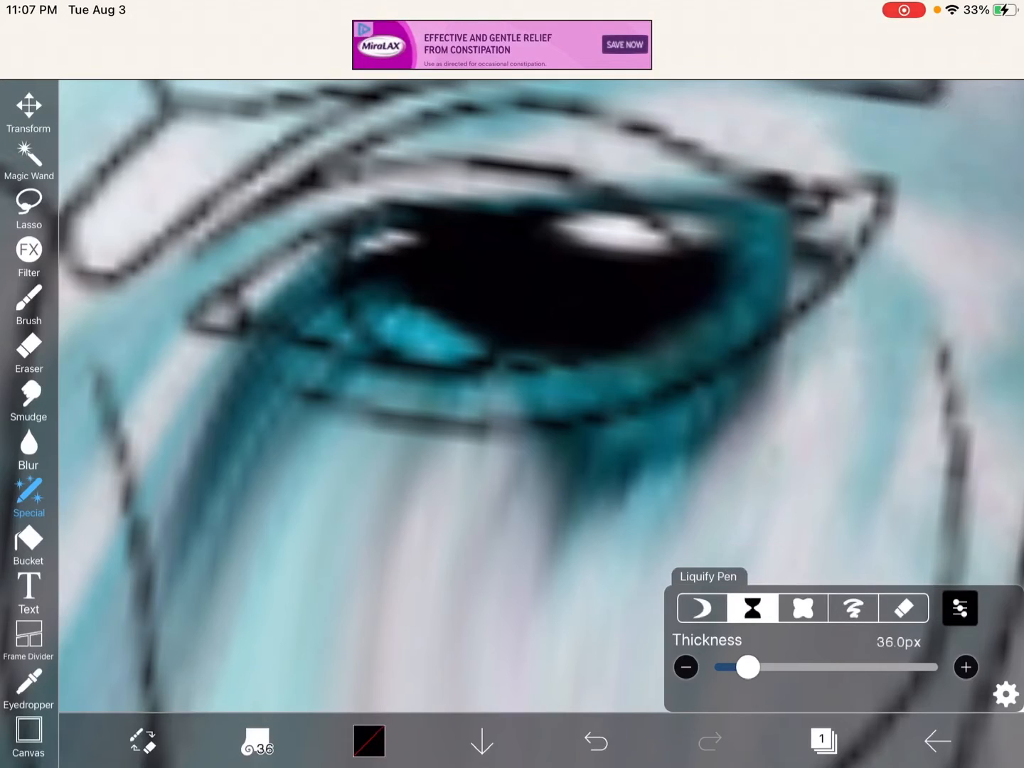
click(701, 607)
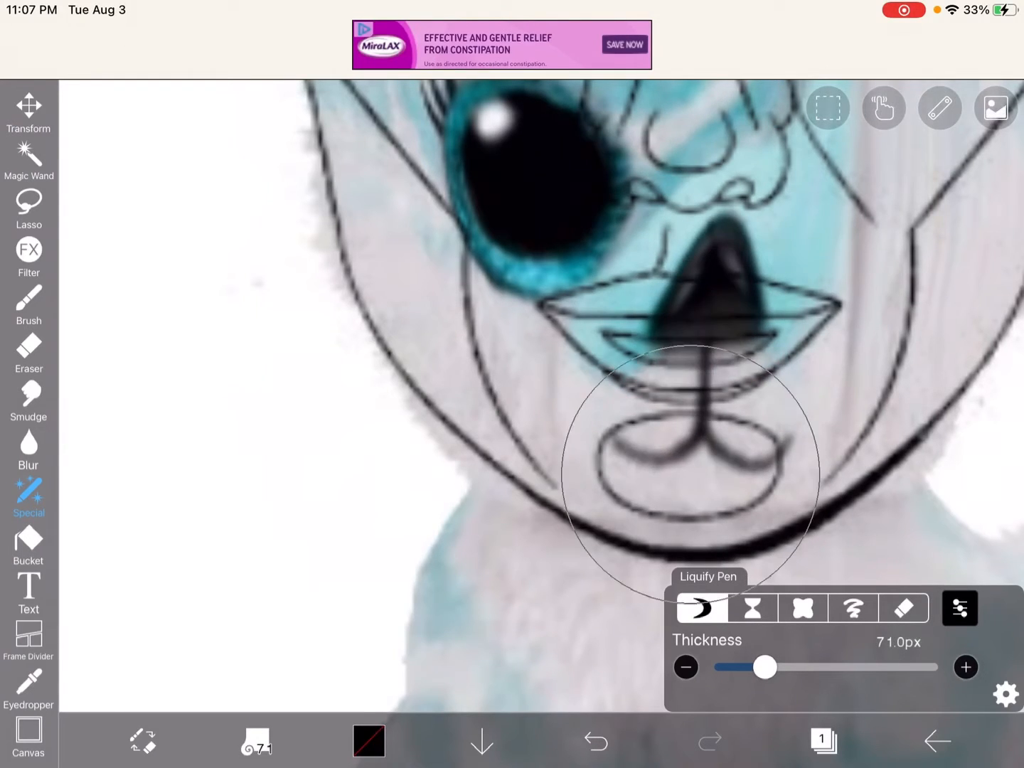
Expand the fox's nose and push it upward along the template's nose lines.
drag(686, 462, 683, 320)
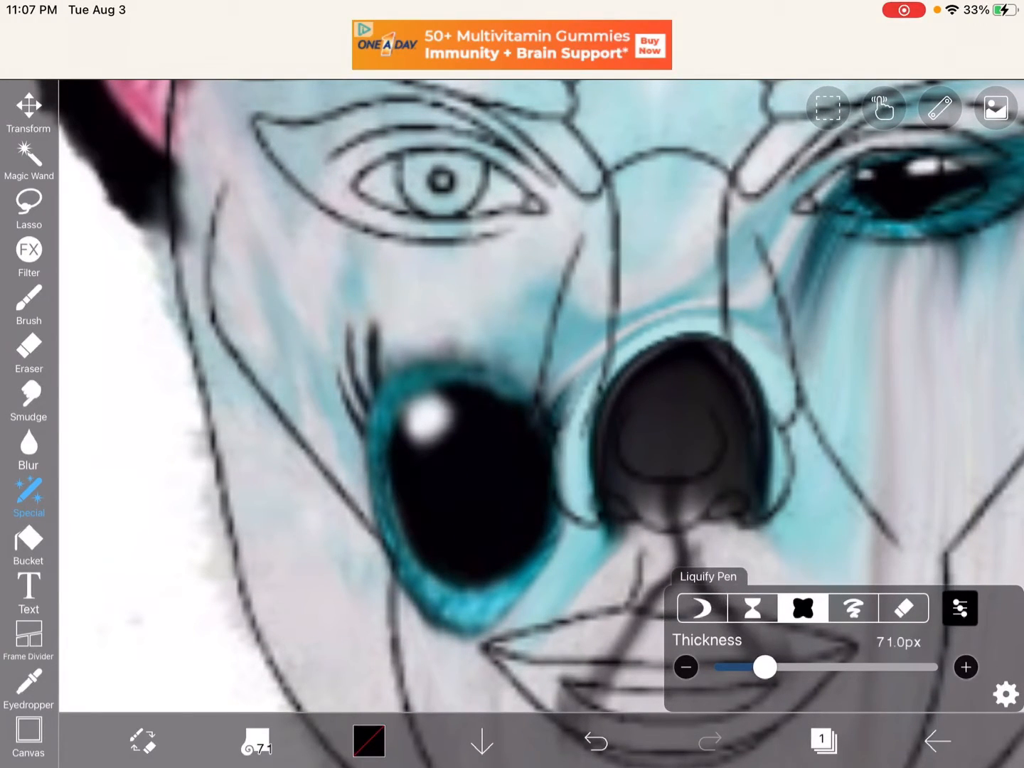
click(701, 608)
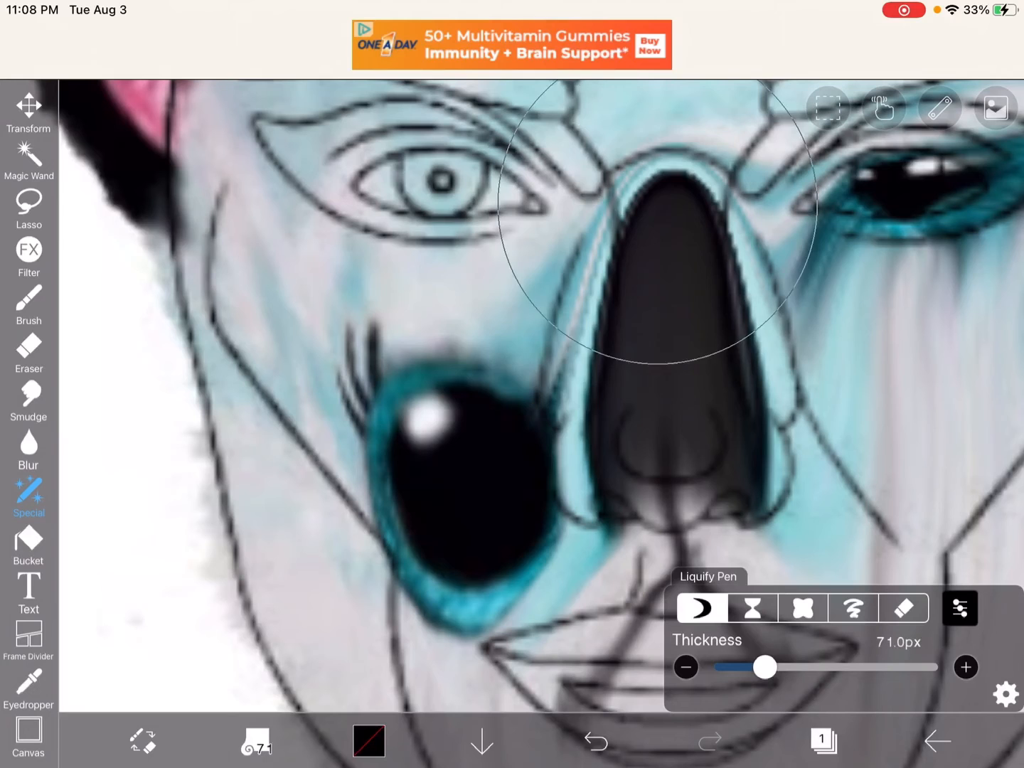
drag(646, 214, 611, 362)
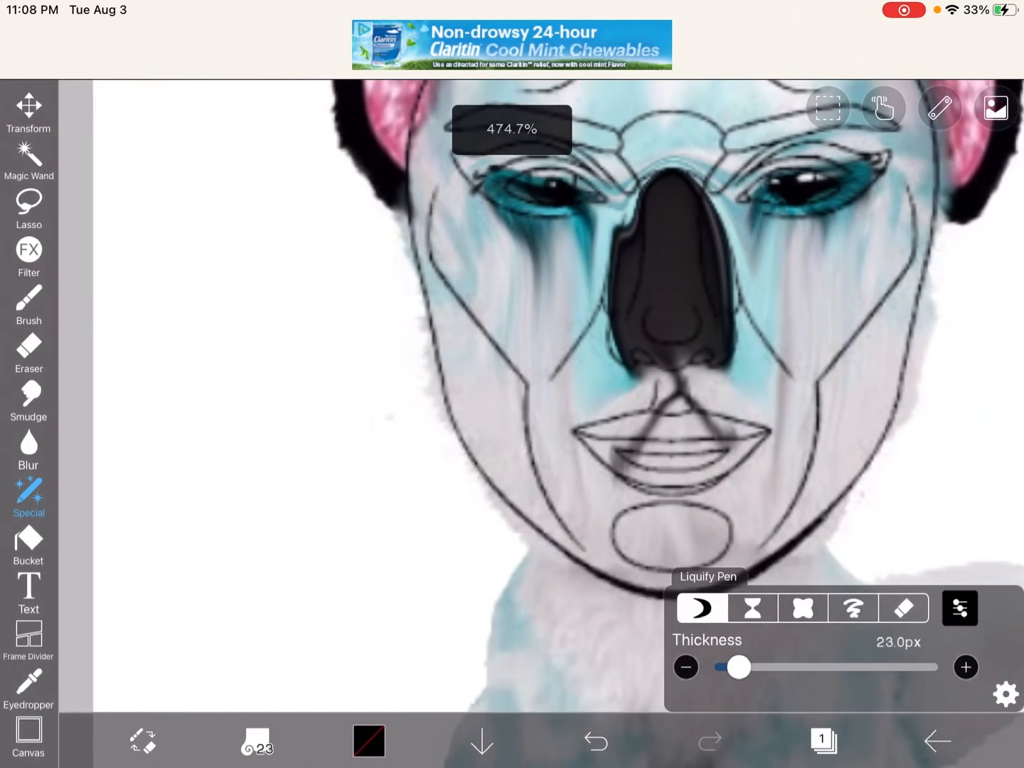
Open the layer list showing the face template layer above the plush photo.
click(995, 108)
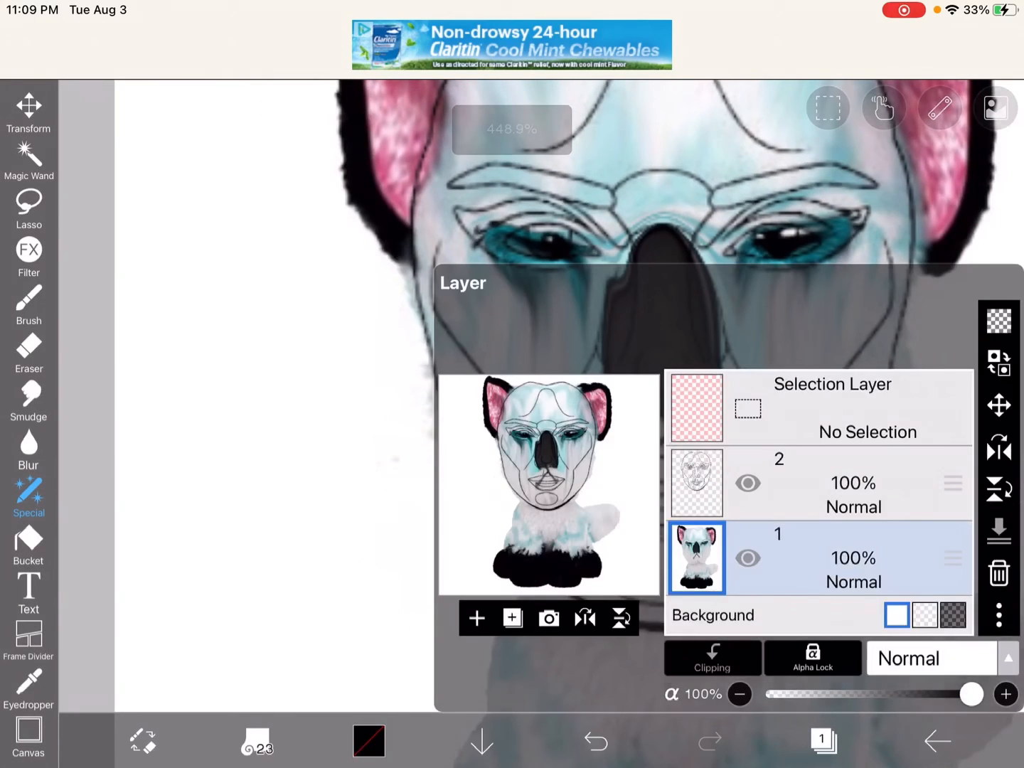